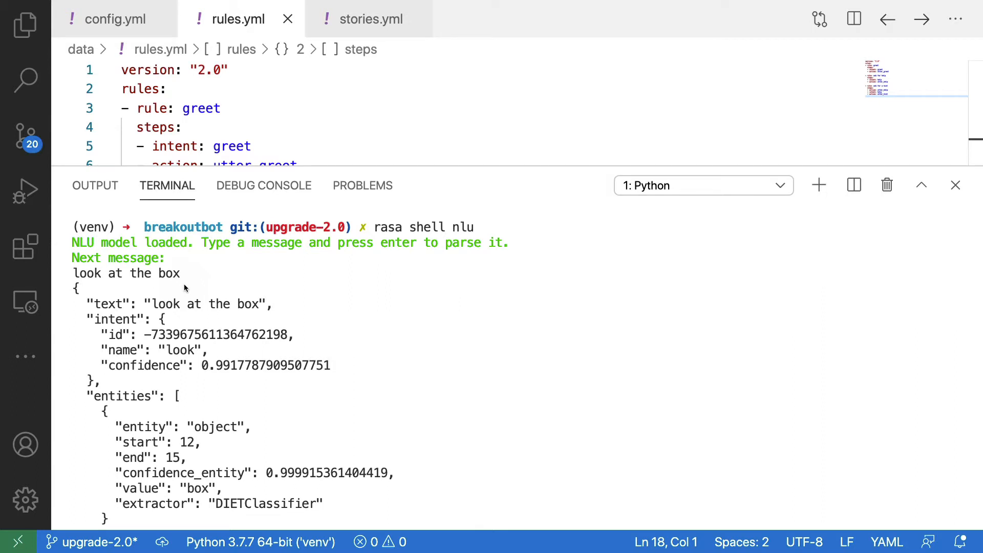
pyautogui.moveTo(484, 235)
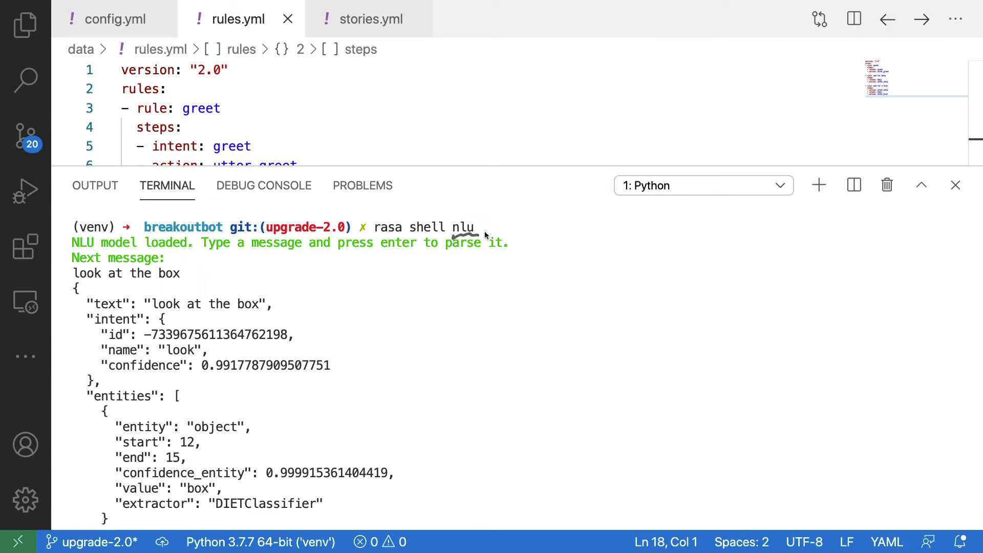
pyautogui.moveTo(156, 344)
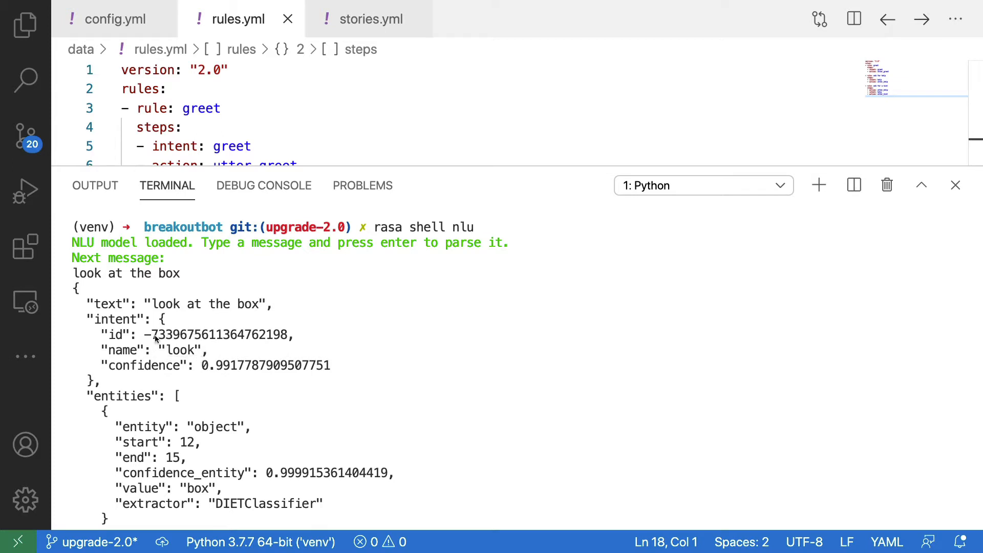
pyautogui.moveTo(175, 480)
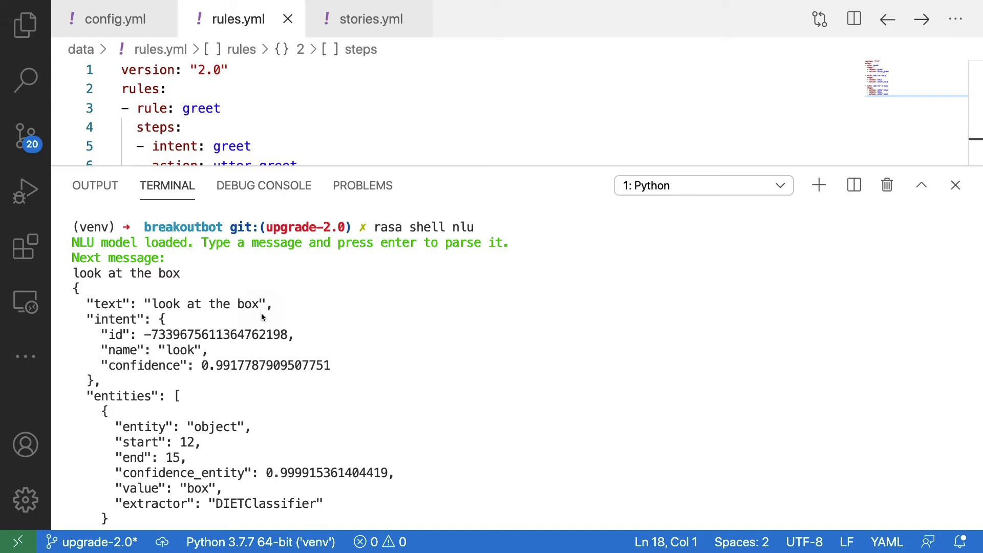
pyautogui.moveTo(422, 276)
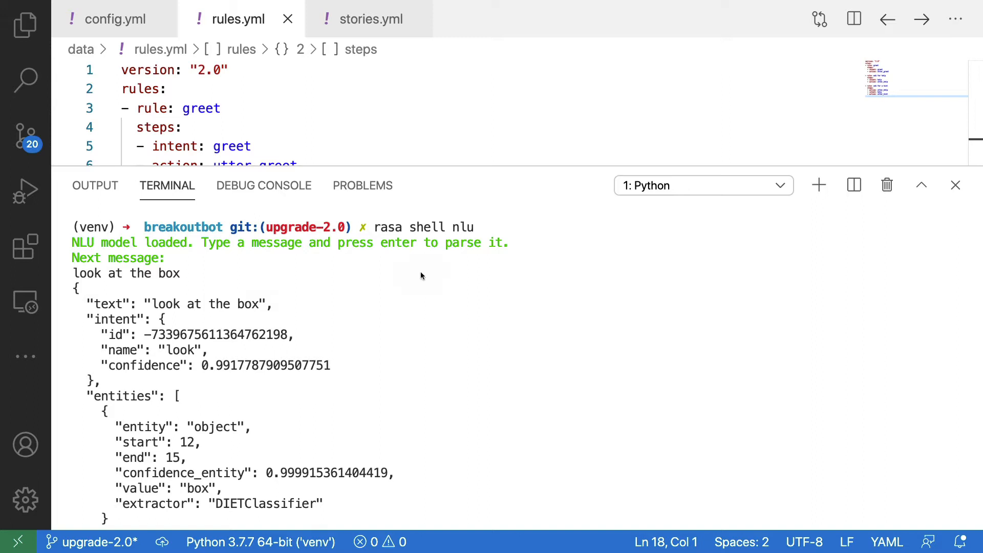
pyautogui.moveTo(394, 280)
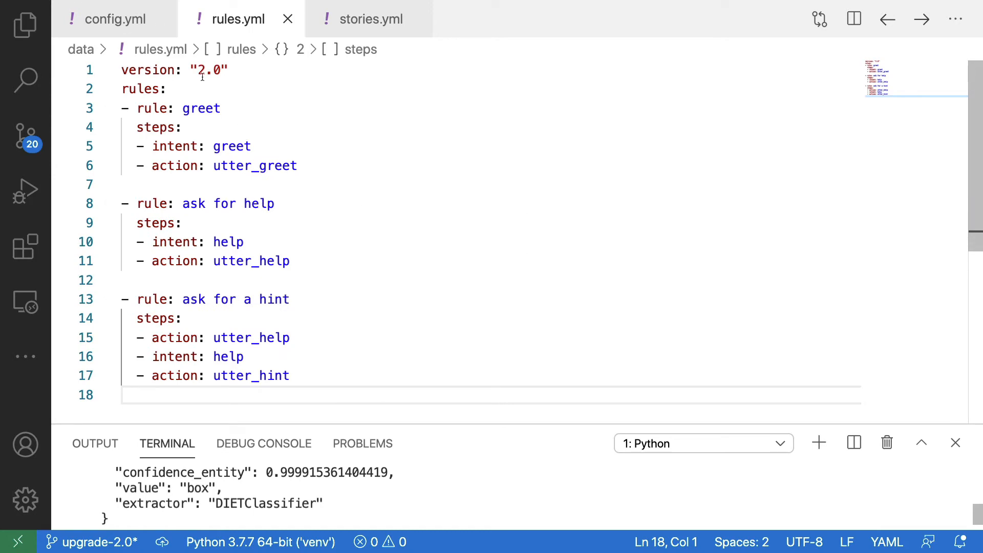
# Step: Add a RegexEntityExtractor pipeline step with case_sensitive: False after DIETClassifier in config.yml
pyautogui.click(113, 19)
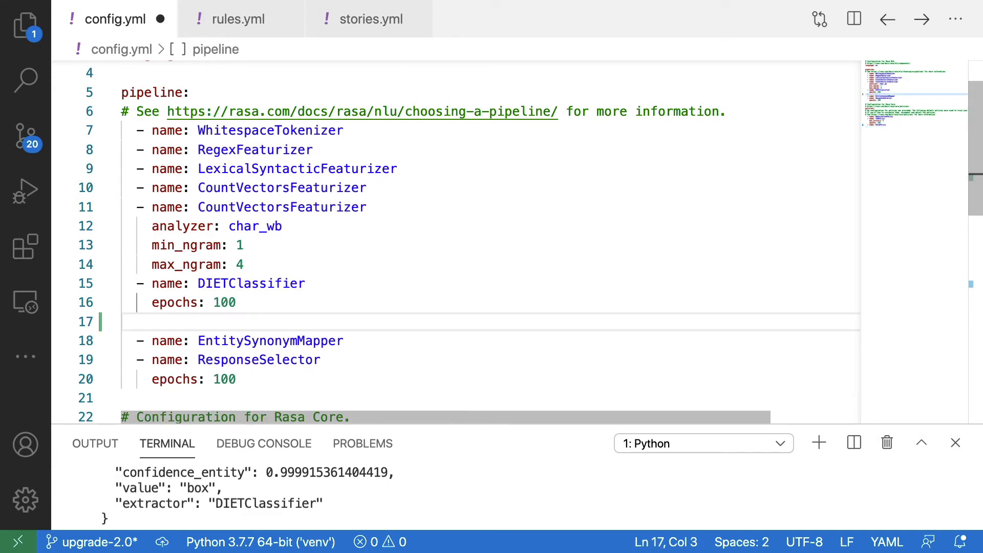
pyautogui.write('-')
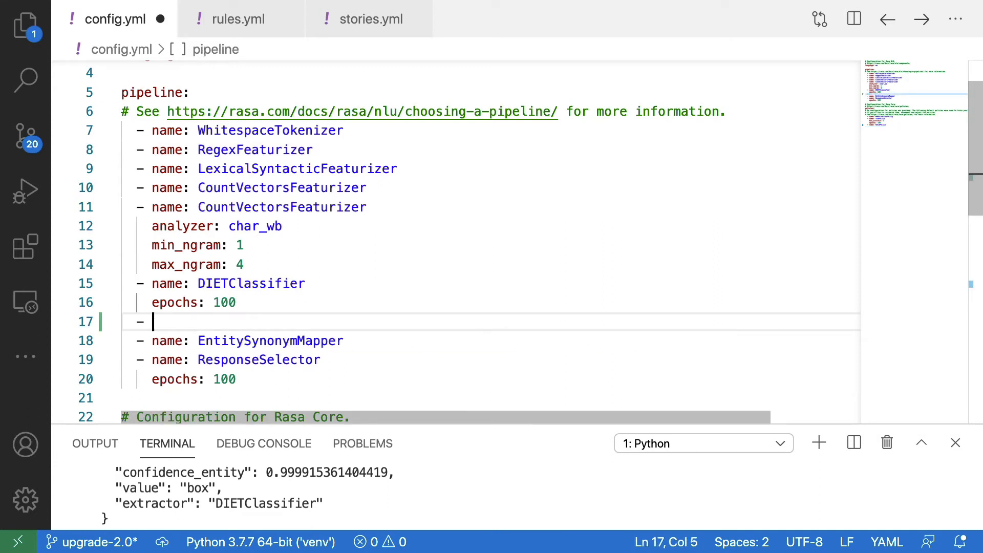
pyautogui.write('name:')
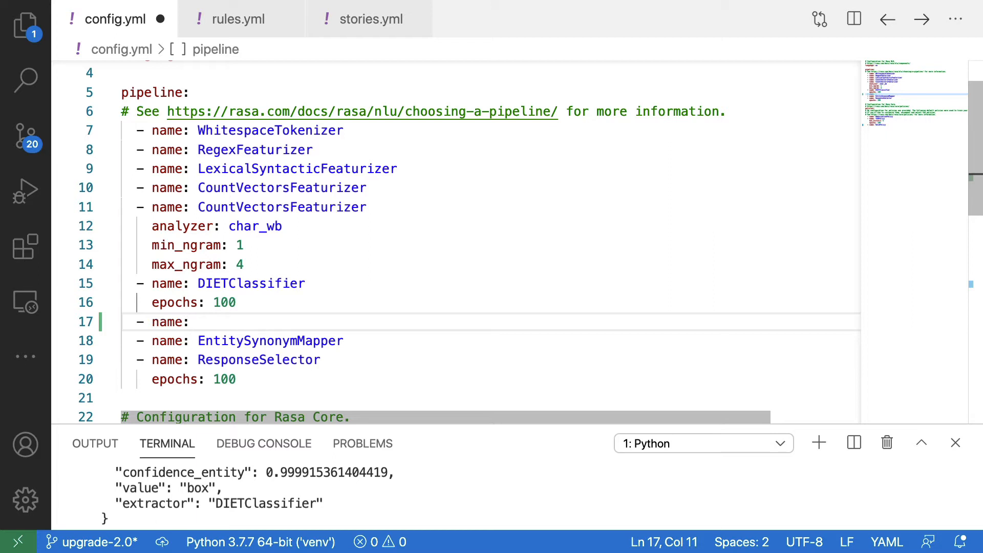
pyautogui.write('RegexEntityExtractor')
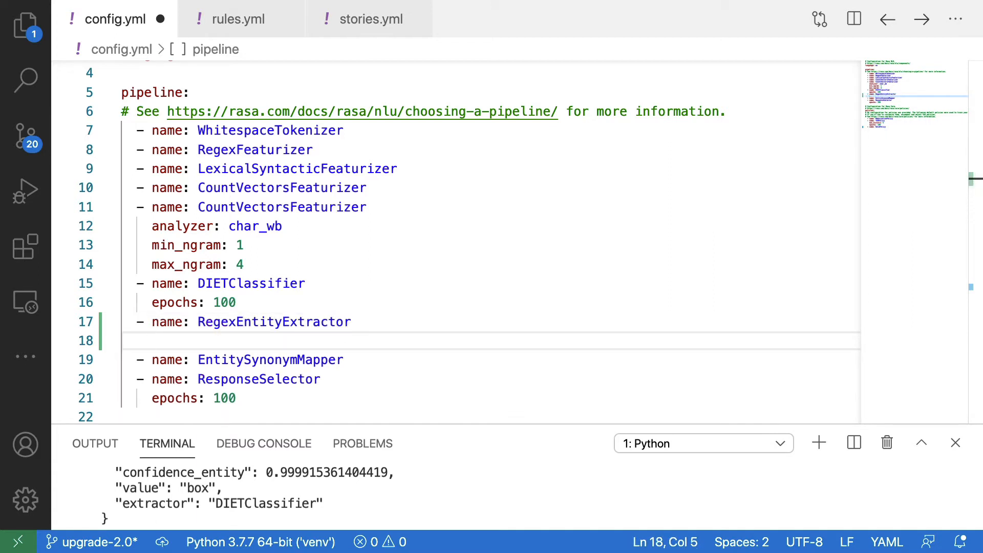
pyautogui.write('case_sensitive: False')
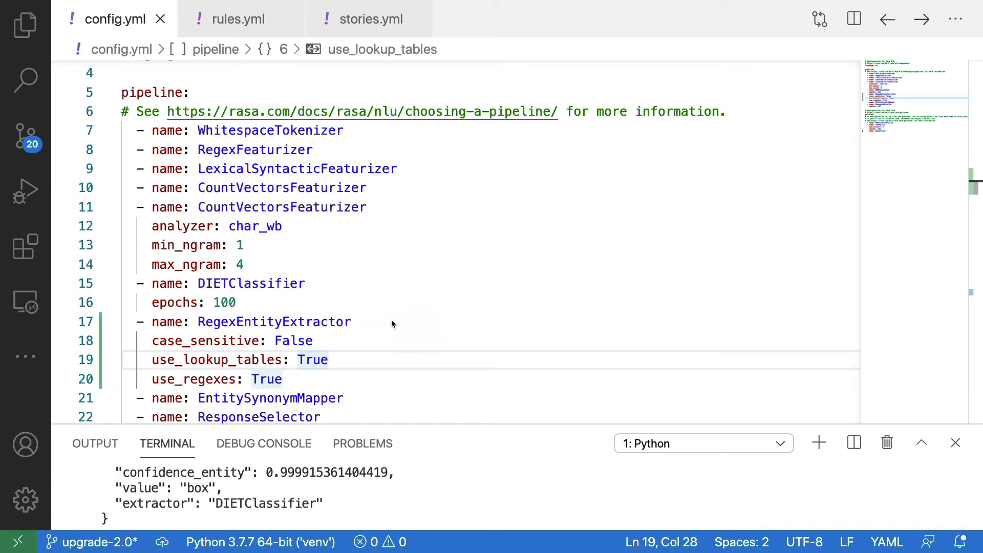
pyautogui.moveTo(168, 357)
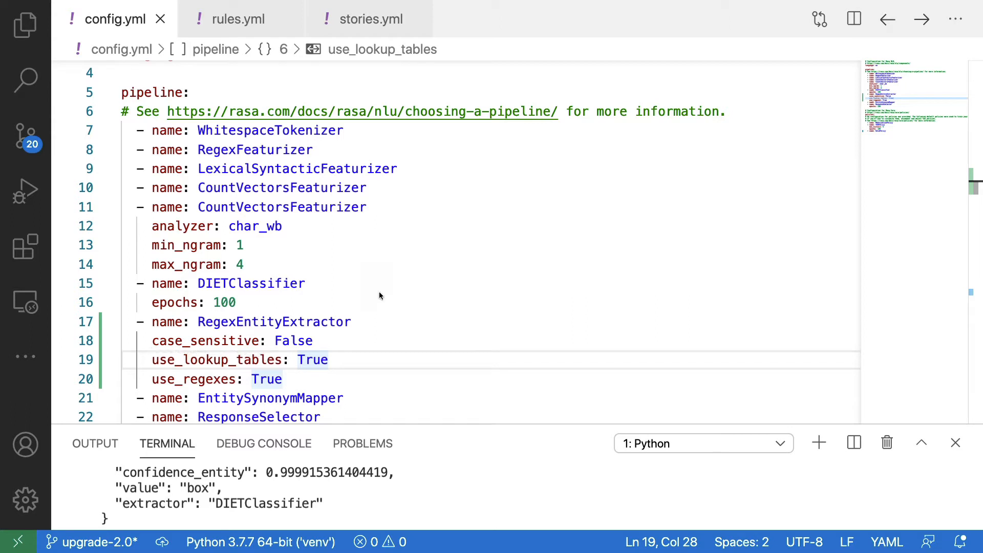
pyautogui.moveTo(348, 344)
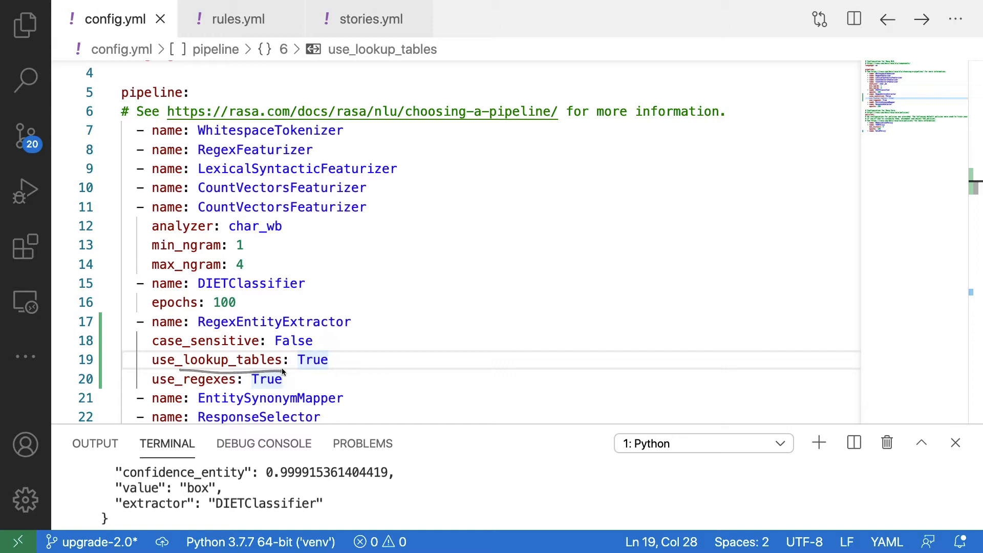
pyautogui.moveTo(334, 340)
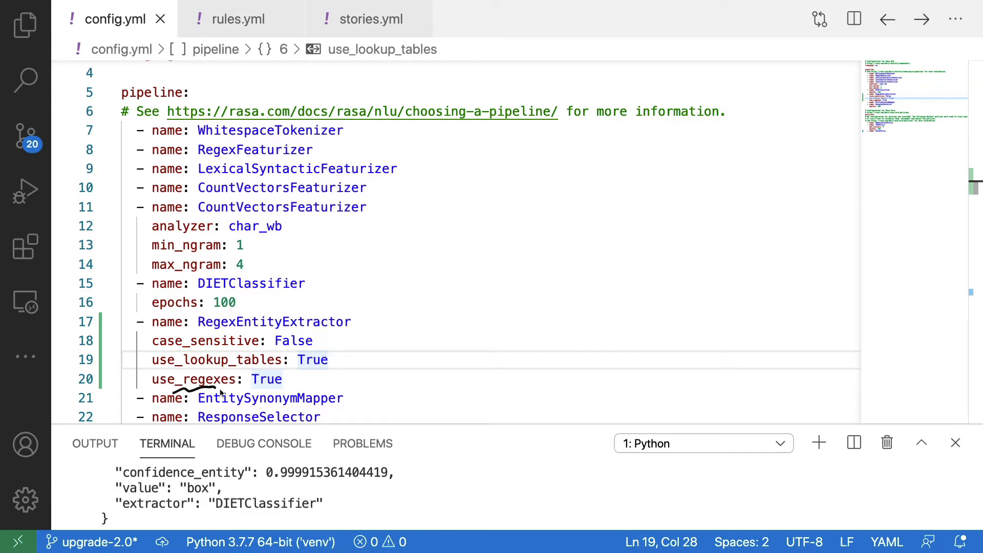
pyautogui.moveTo(368, 308)
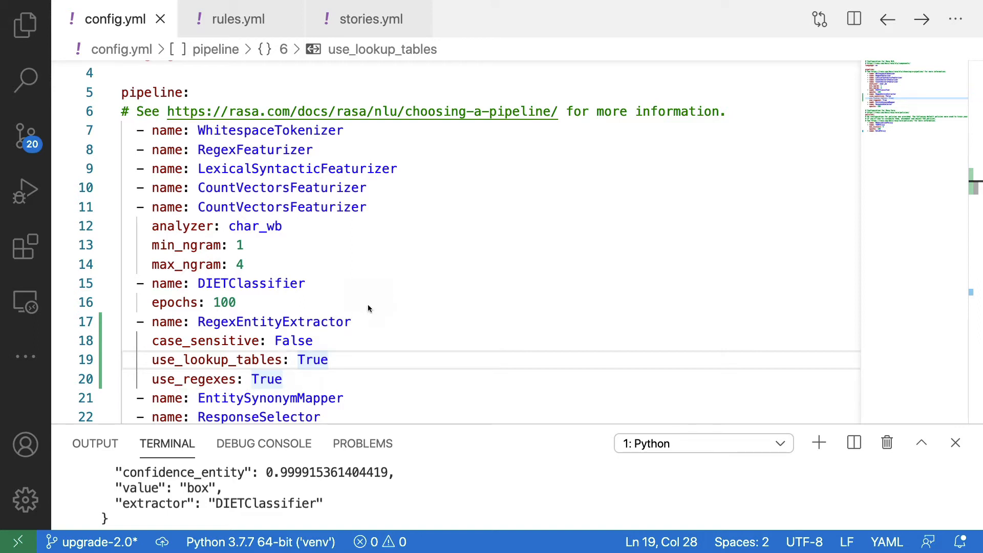
pyautogui.moveTo(437, 341)
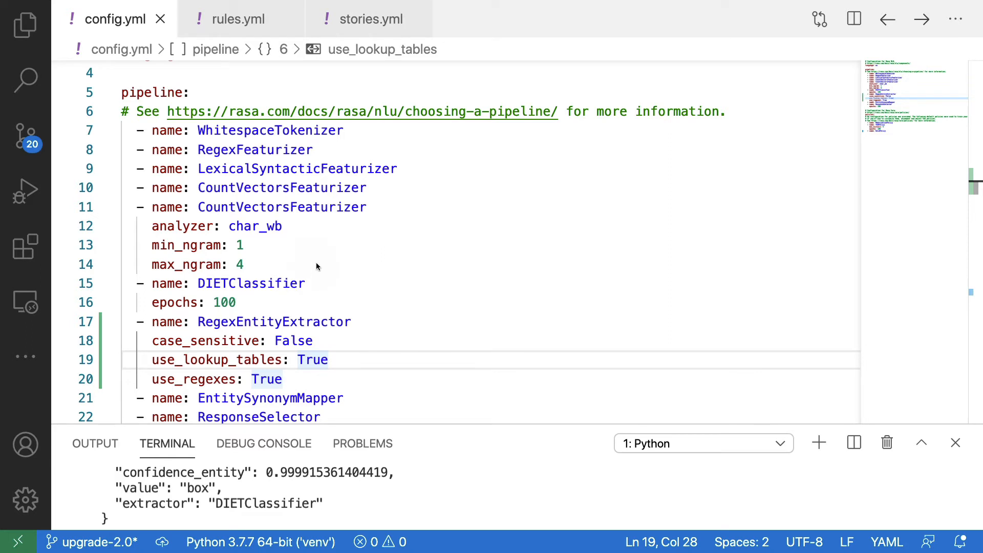
pyautogui.moveTo(310, 290)
pyautogui.write('entity_recognition: False')
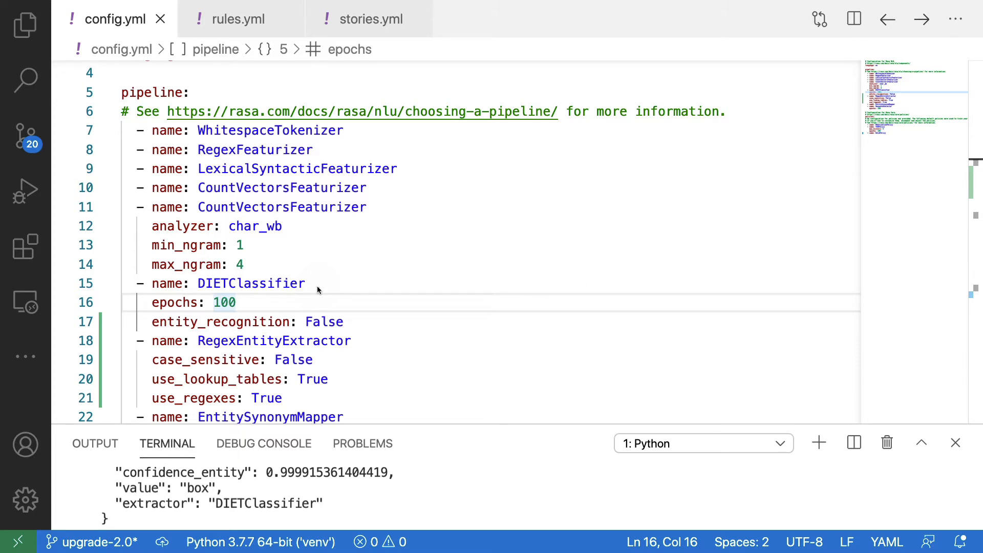
pyautogui.moveTo(404, 300)
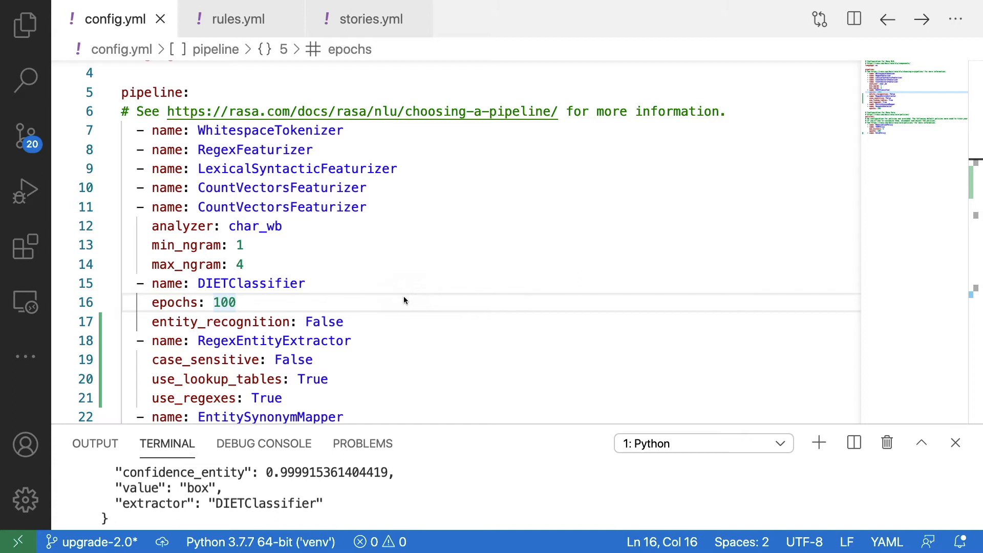
pyautogui.moveTo(362, 339)
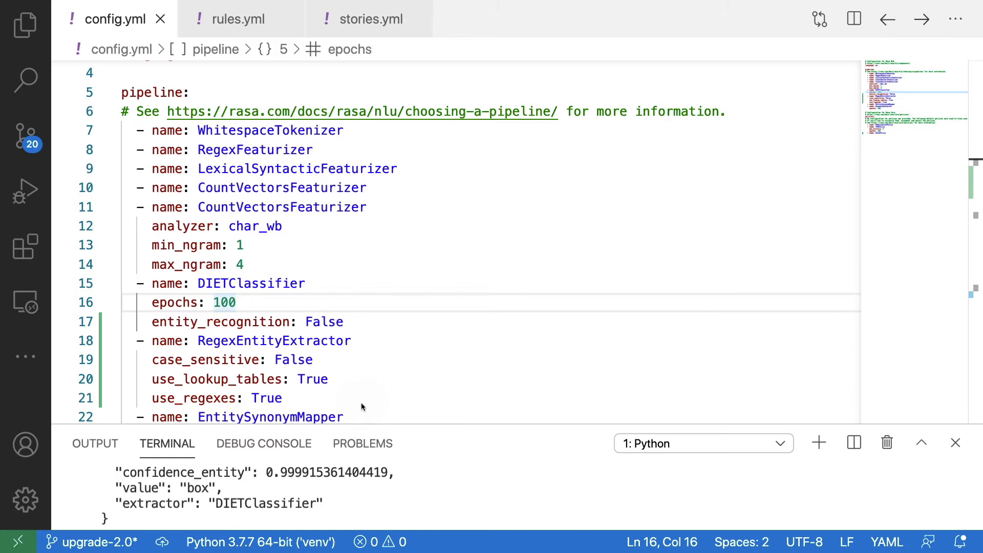
pyautogui.moveTo(362, 332)
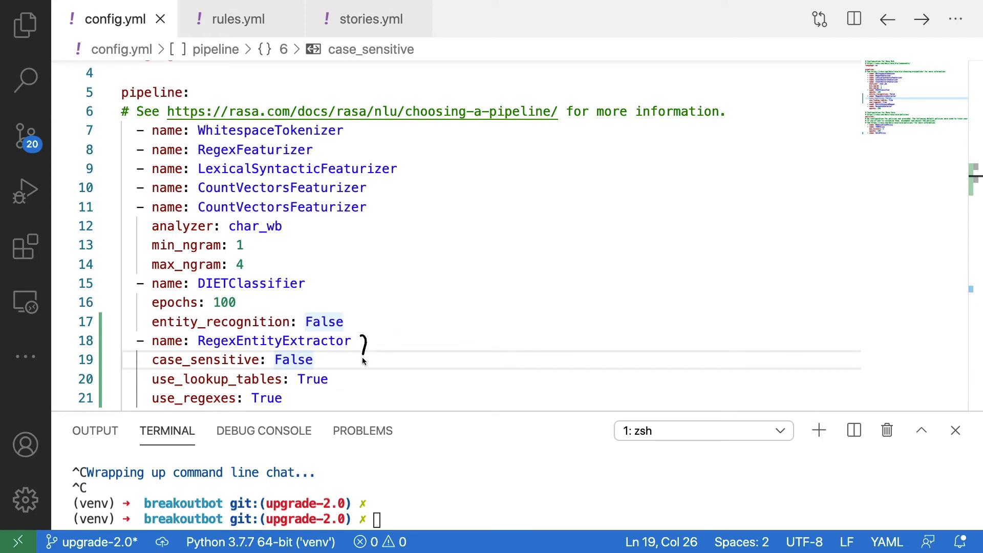
pyautogui.moveTo(436, 372)
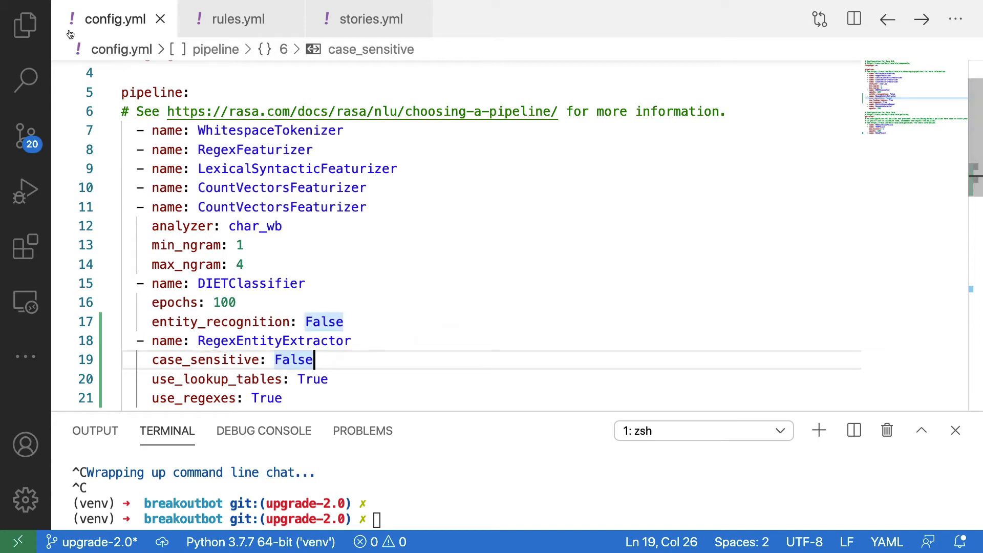
# Step: Scroll nlu.yml to the object lookup table listing box, door, window, poster and key
pyautogui.click(24, 25)
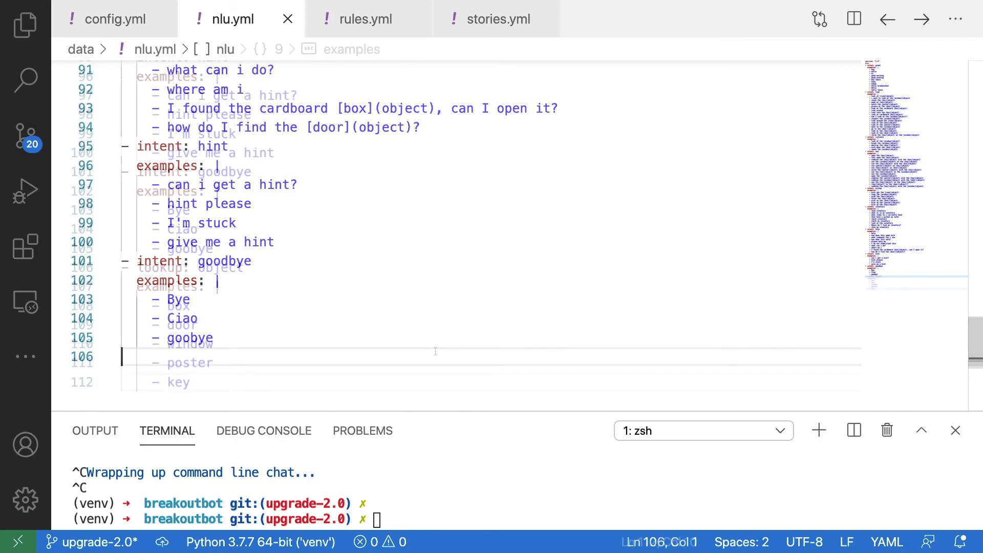
pyautogui.scroll(-3)
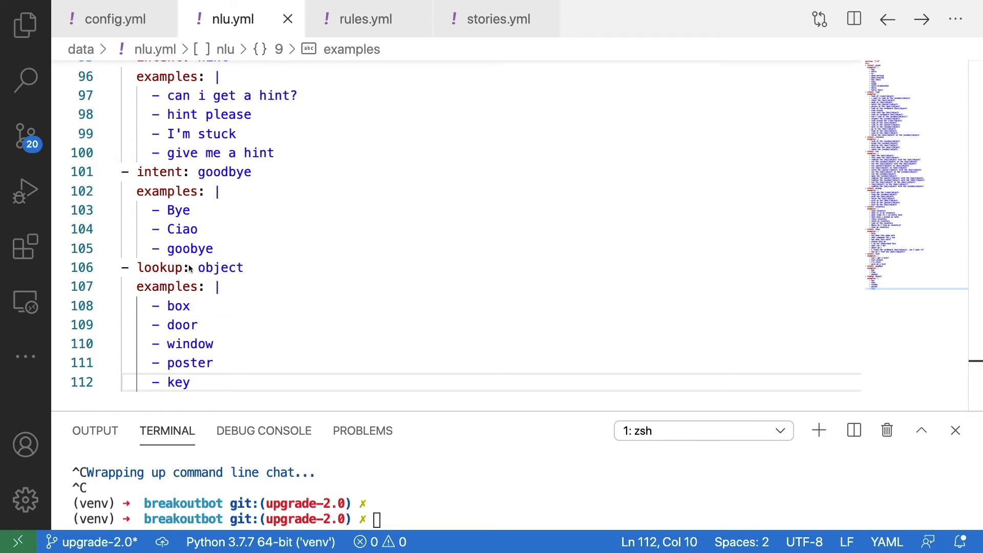
pyautogui.moveTo(232, 302)
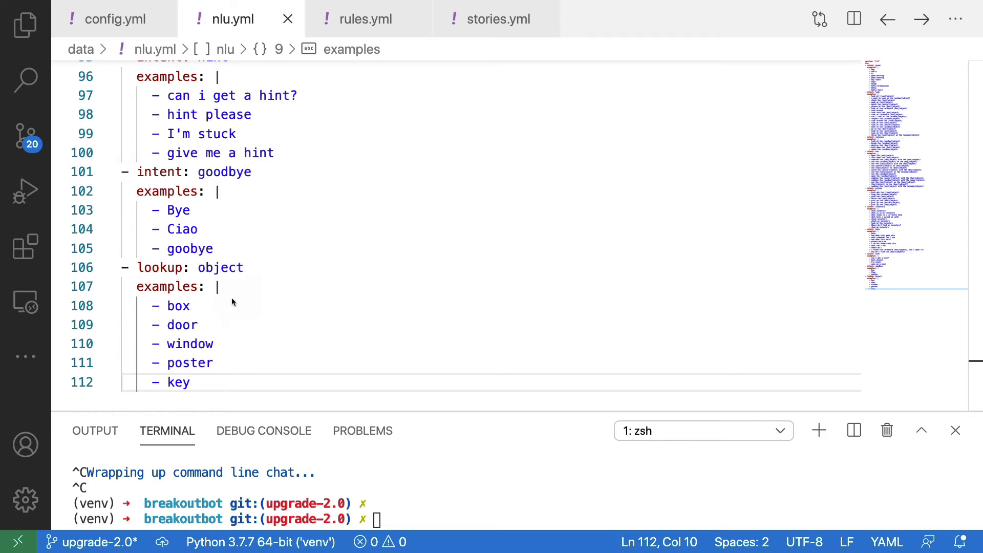
pyautogui.moveTo(241, 352)
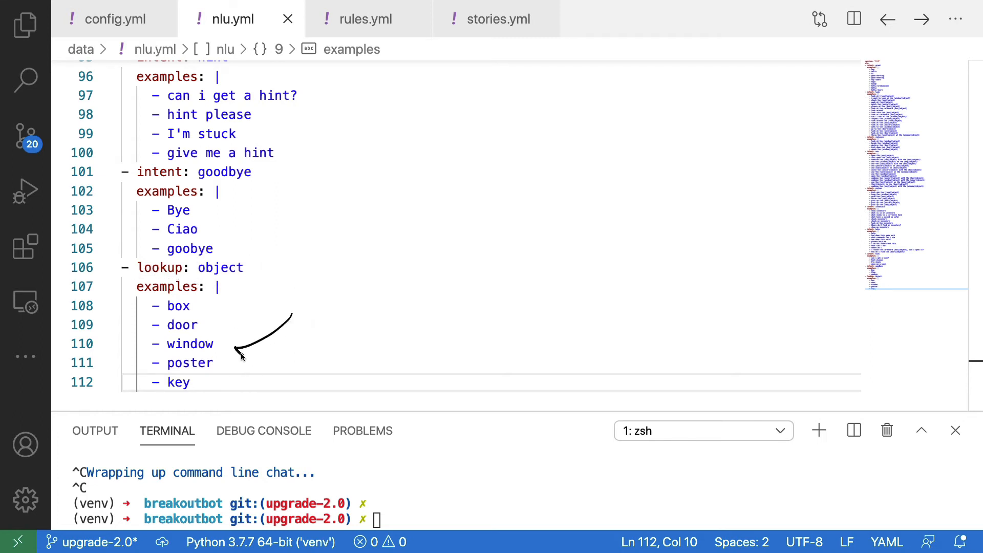
pyautogui.moveTo(319, 441)
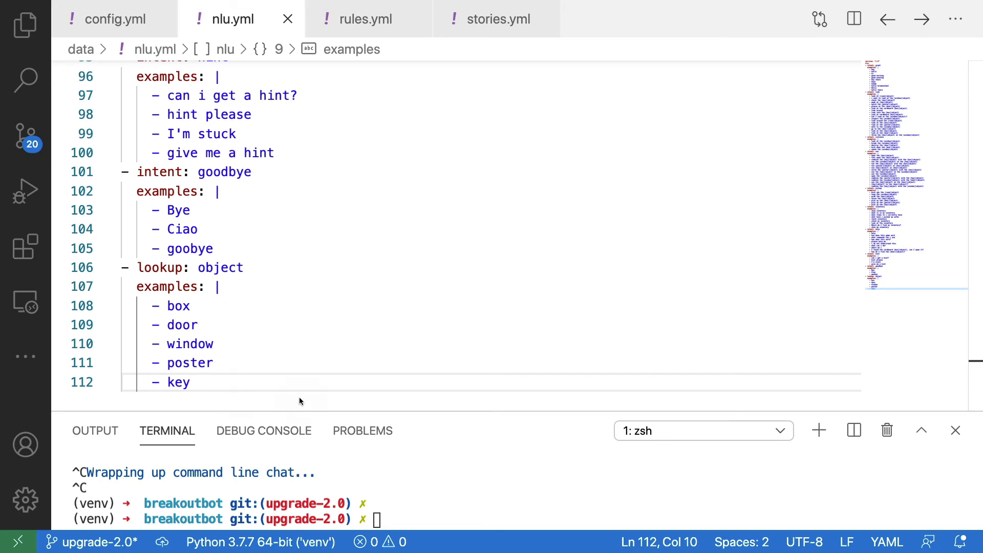
pyautogui.moveTo(289, 339)
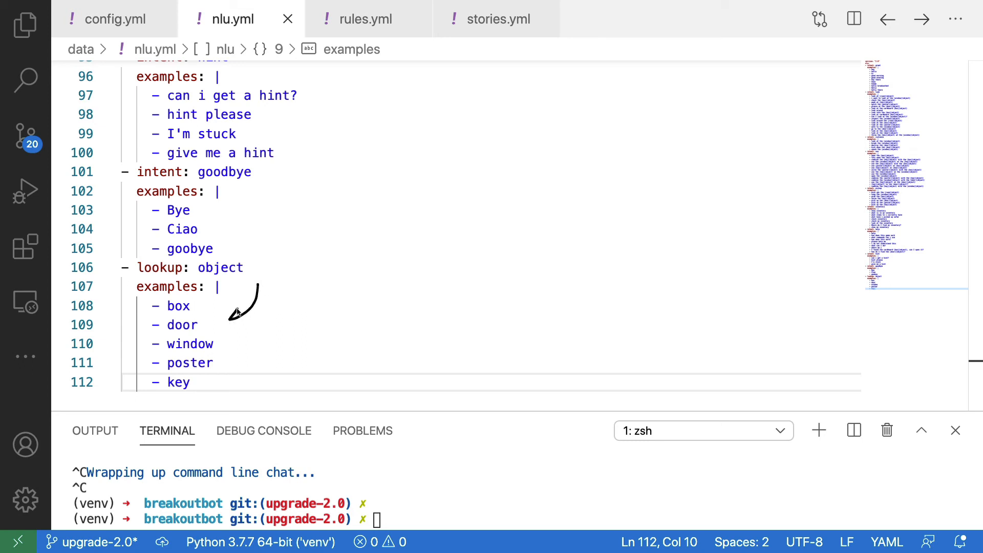
pyautogui.write('raa')
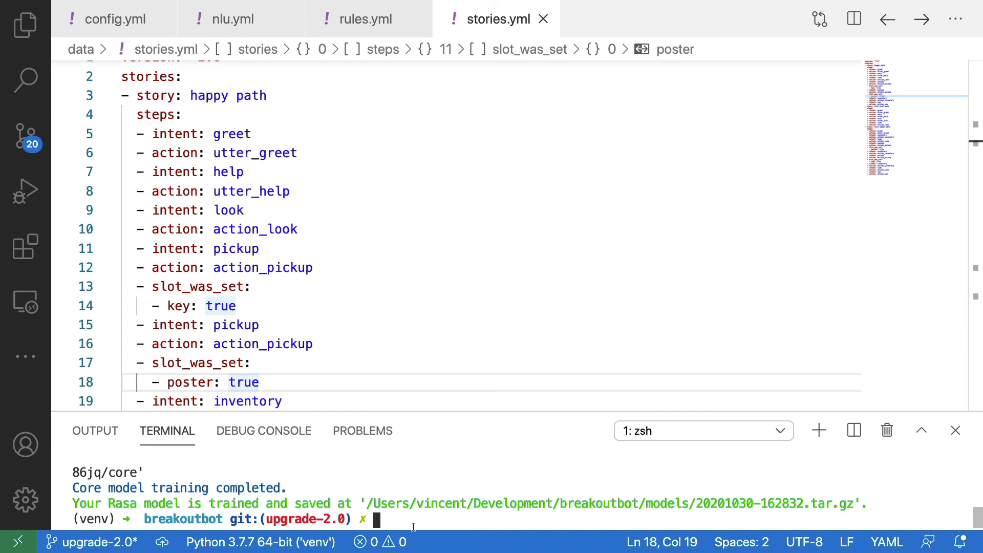
# Step: Start an interactive rasa shell nlu session with the retrained model
pyautogui.write('rasa')
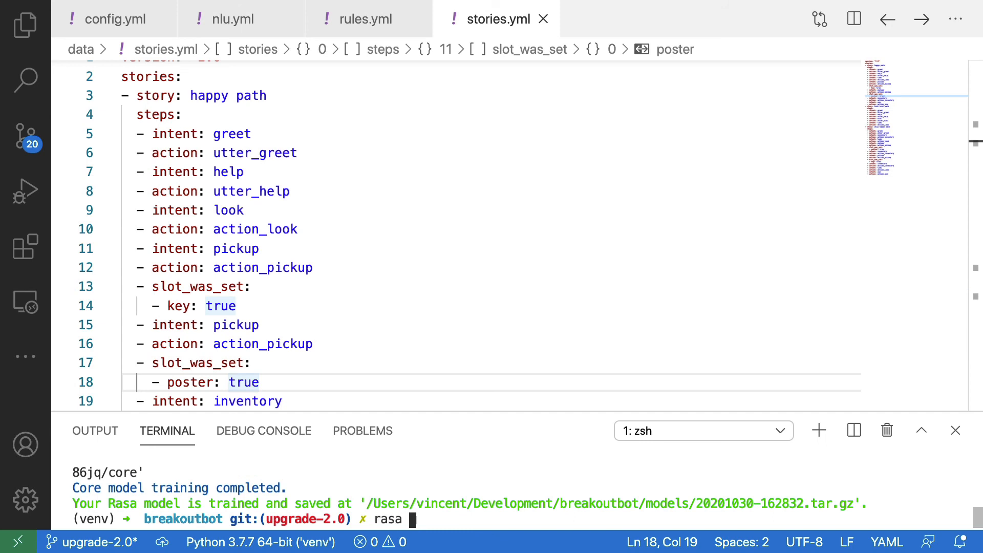
pyautogui.write('shell nlu')
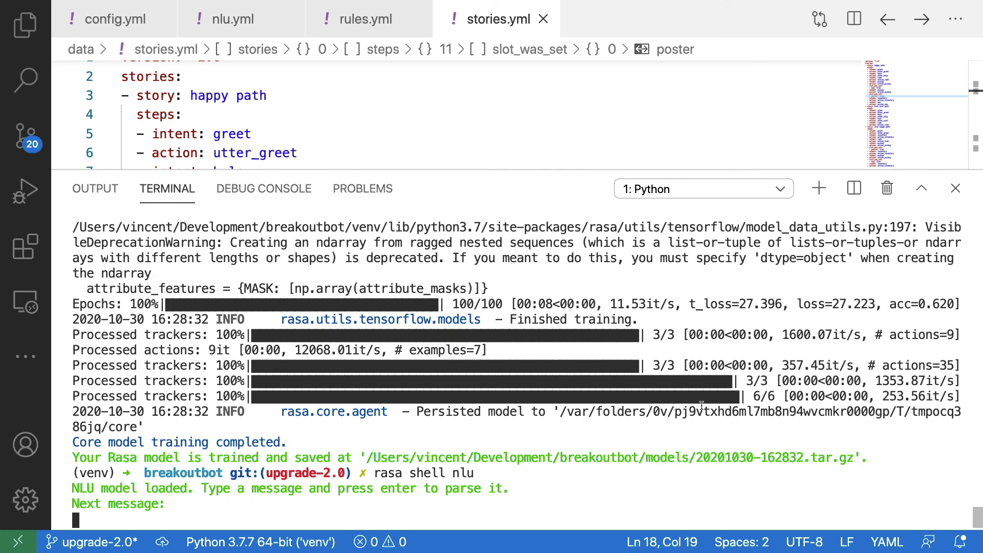
# Step: Parse 'look at the window' and inspect the extracted 'window' object in the JSON output
pyautogui.write('look at the window')
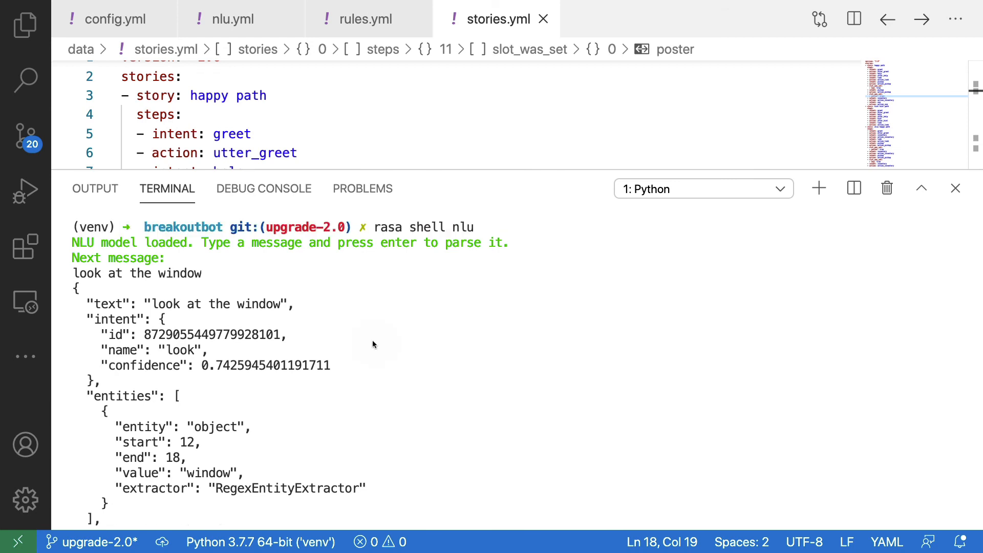
pyautogui.doubleClick(181, 350)
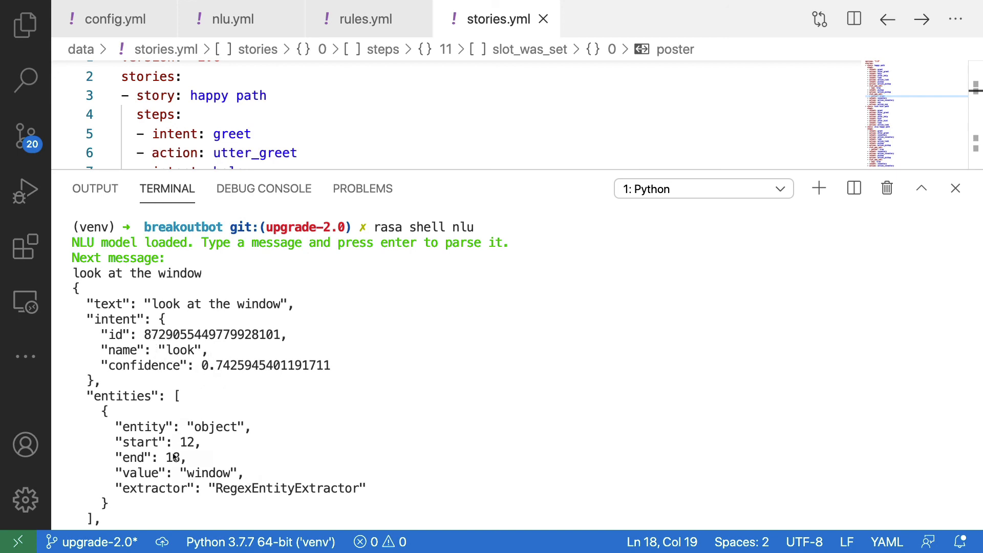
pyautogui.moveTo(380, 396)
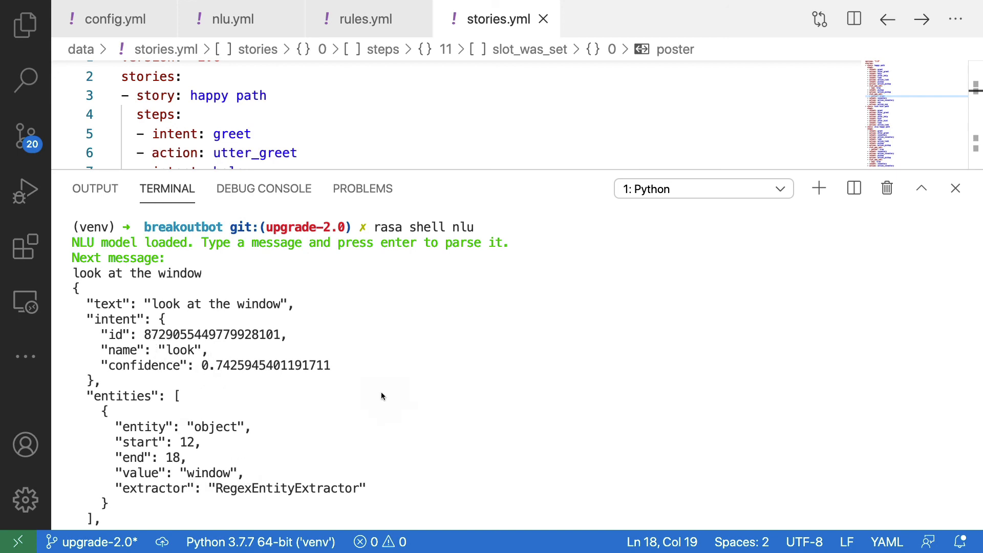
pyautogui.moveTo(299, 418)
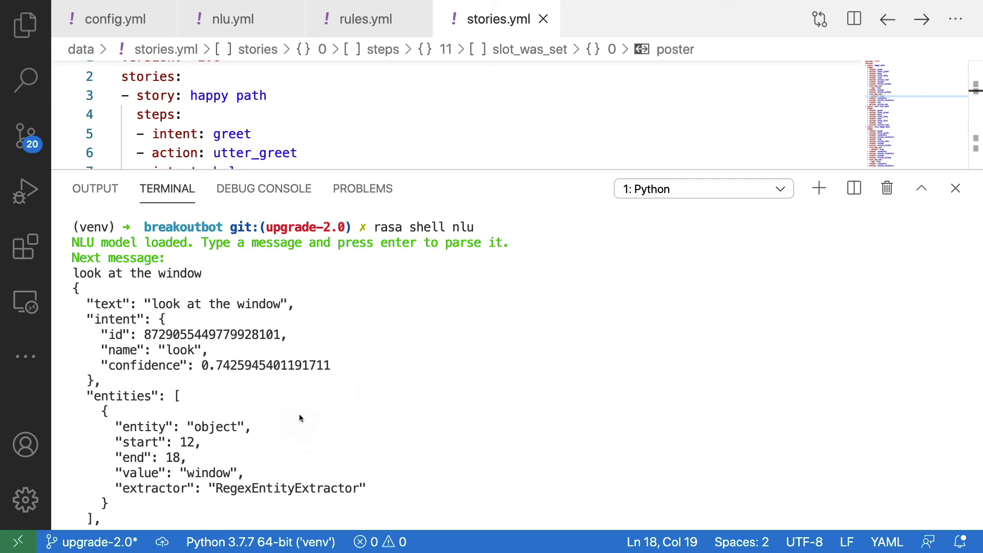